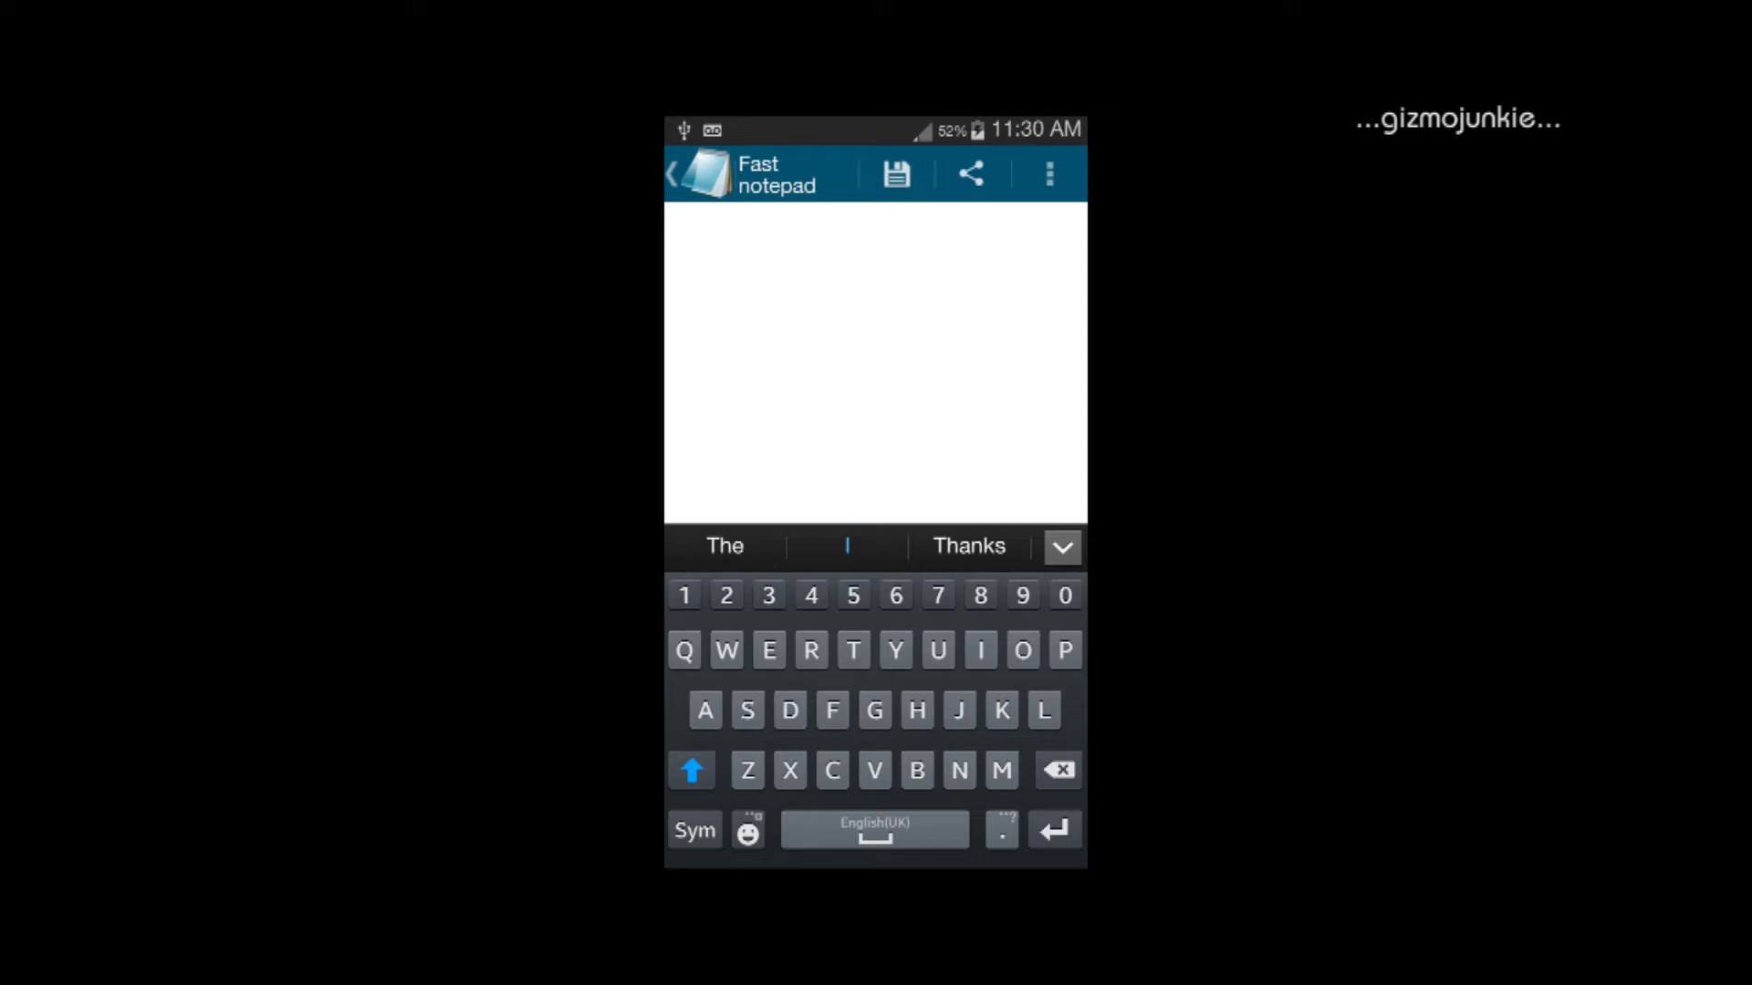
- Type 'Hello this to' into the Fast notepad note, leaving double spaces between words
left_click(916, 710)
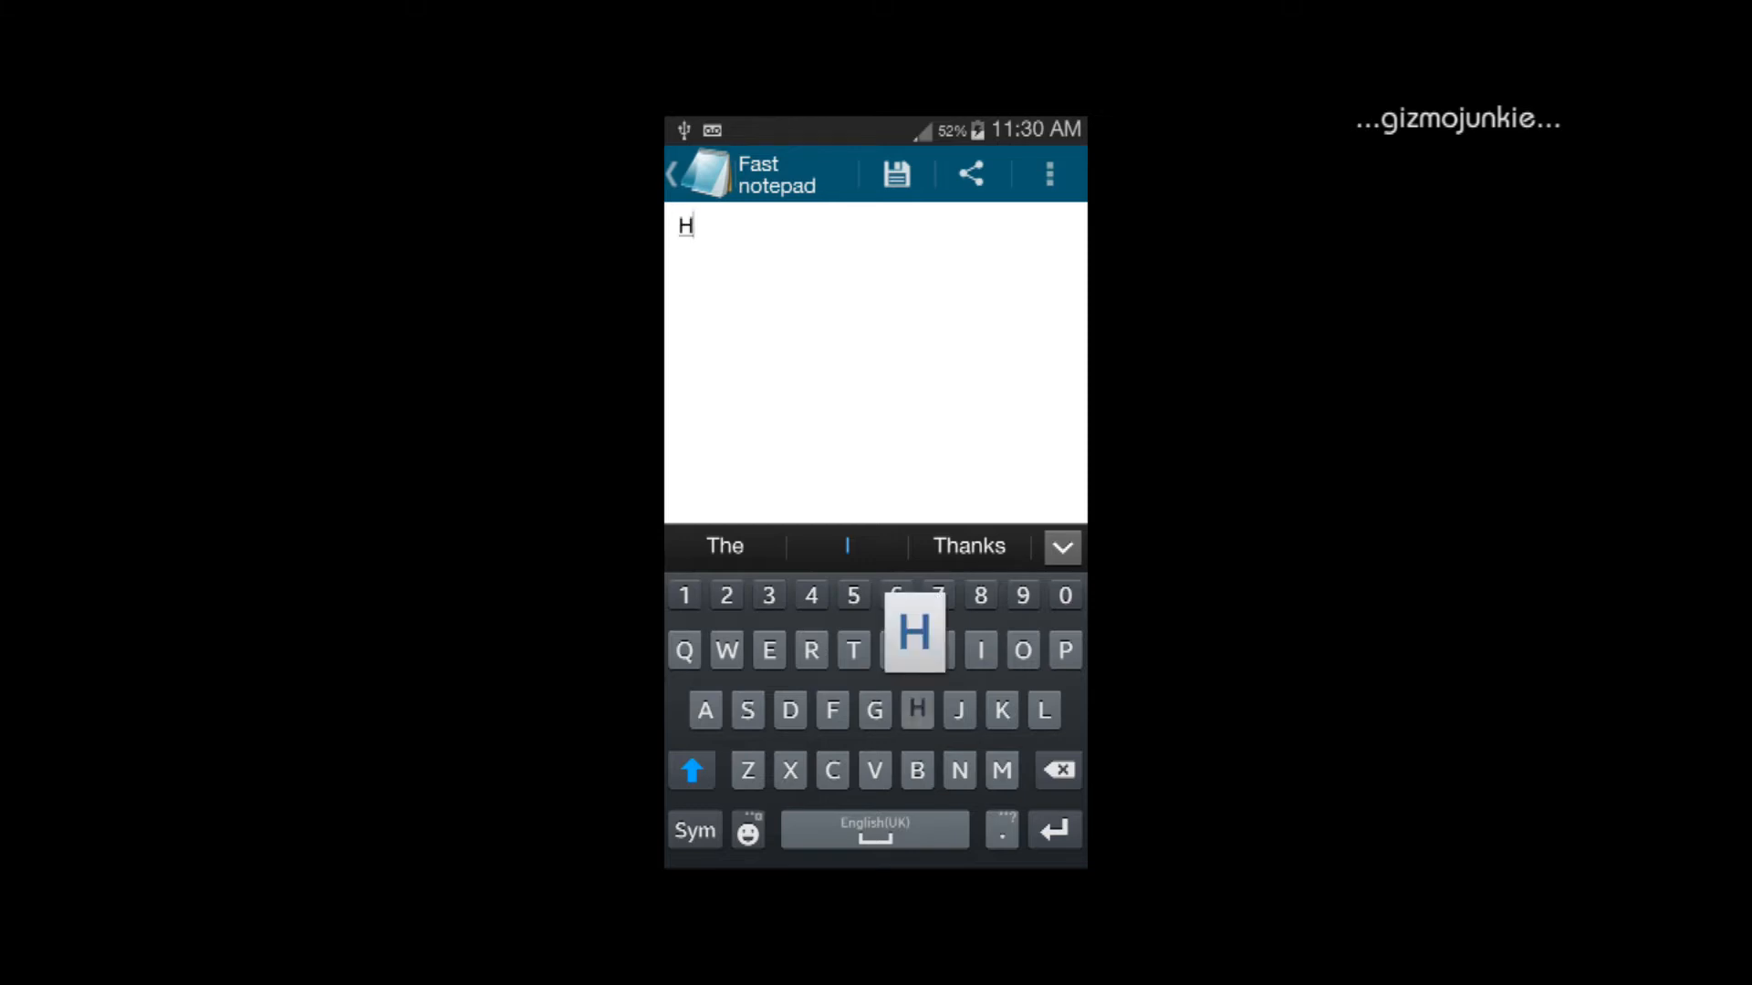
type("ello")
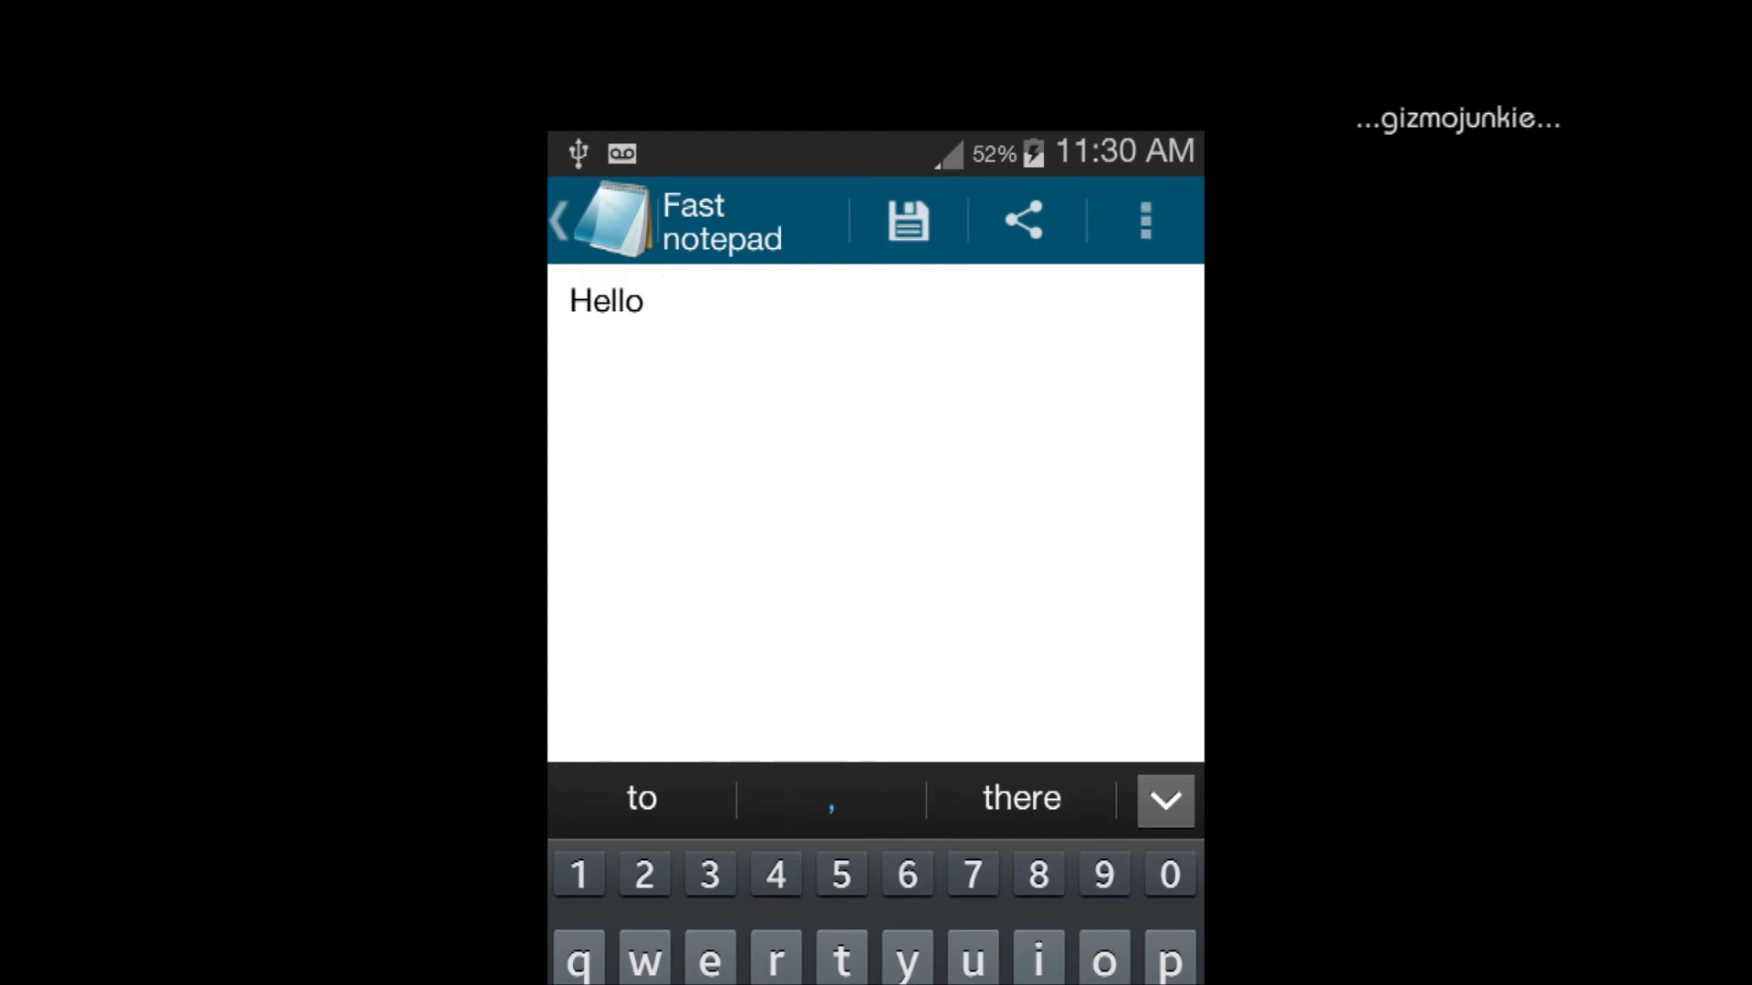
type("this")
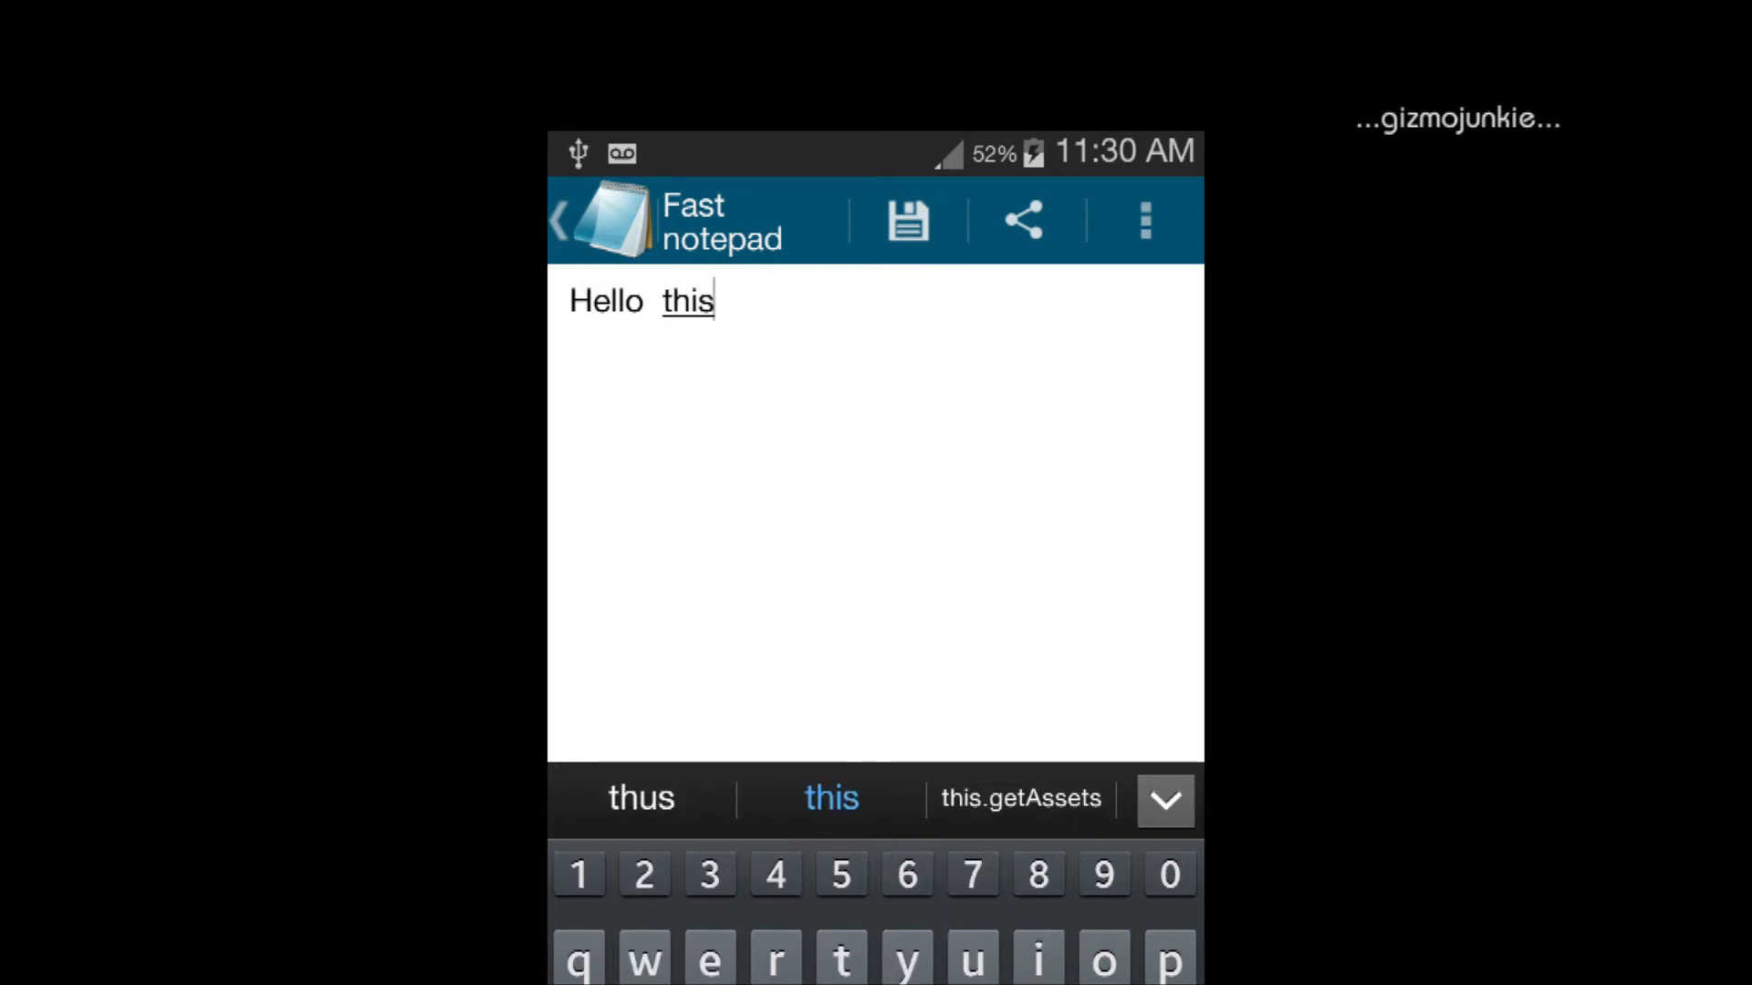
type("t")
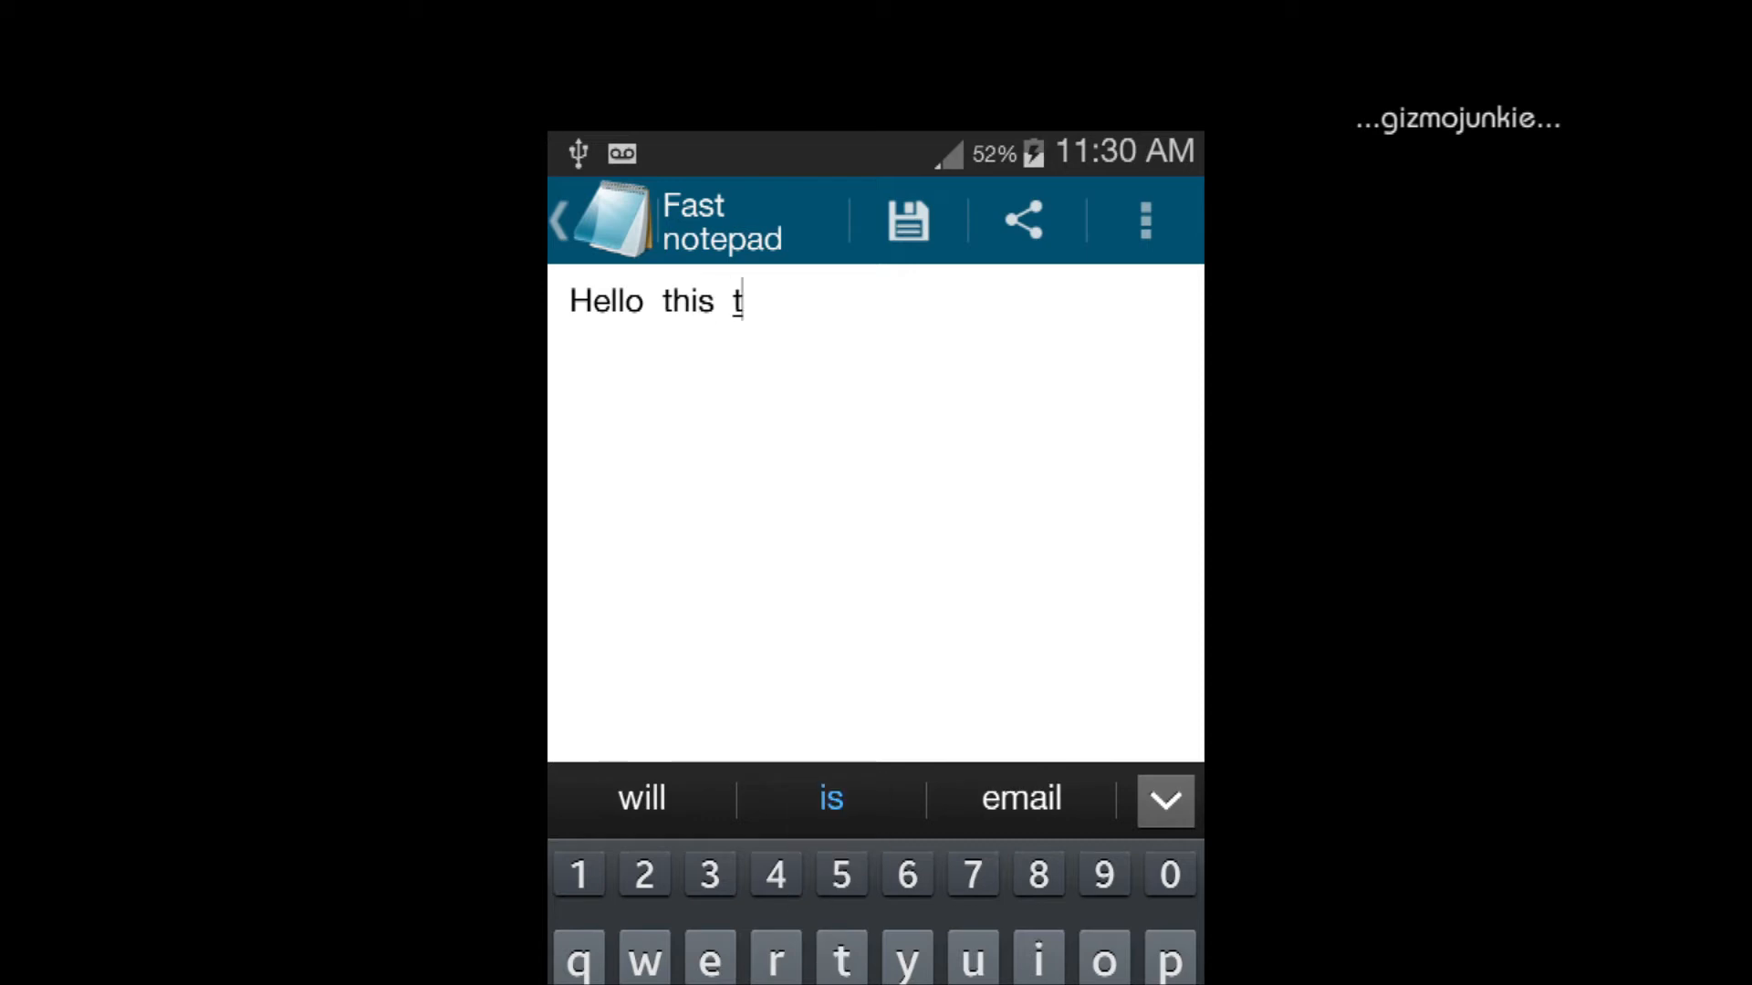
type("o")
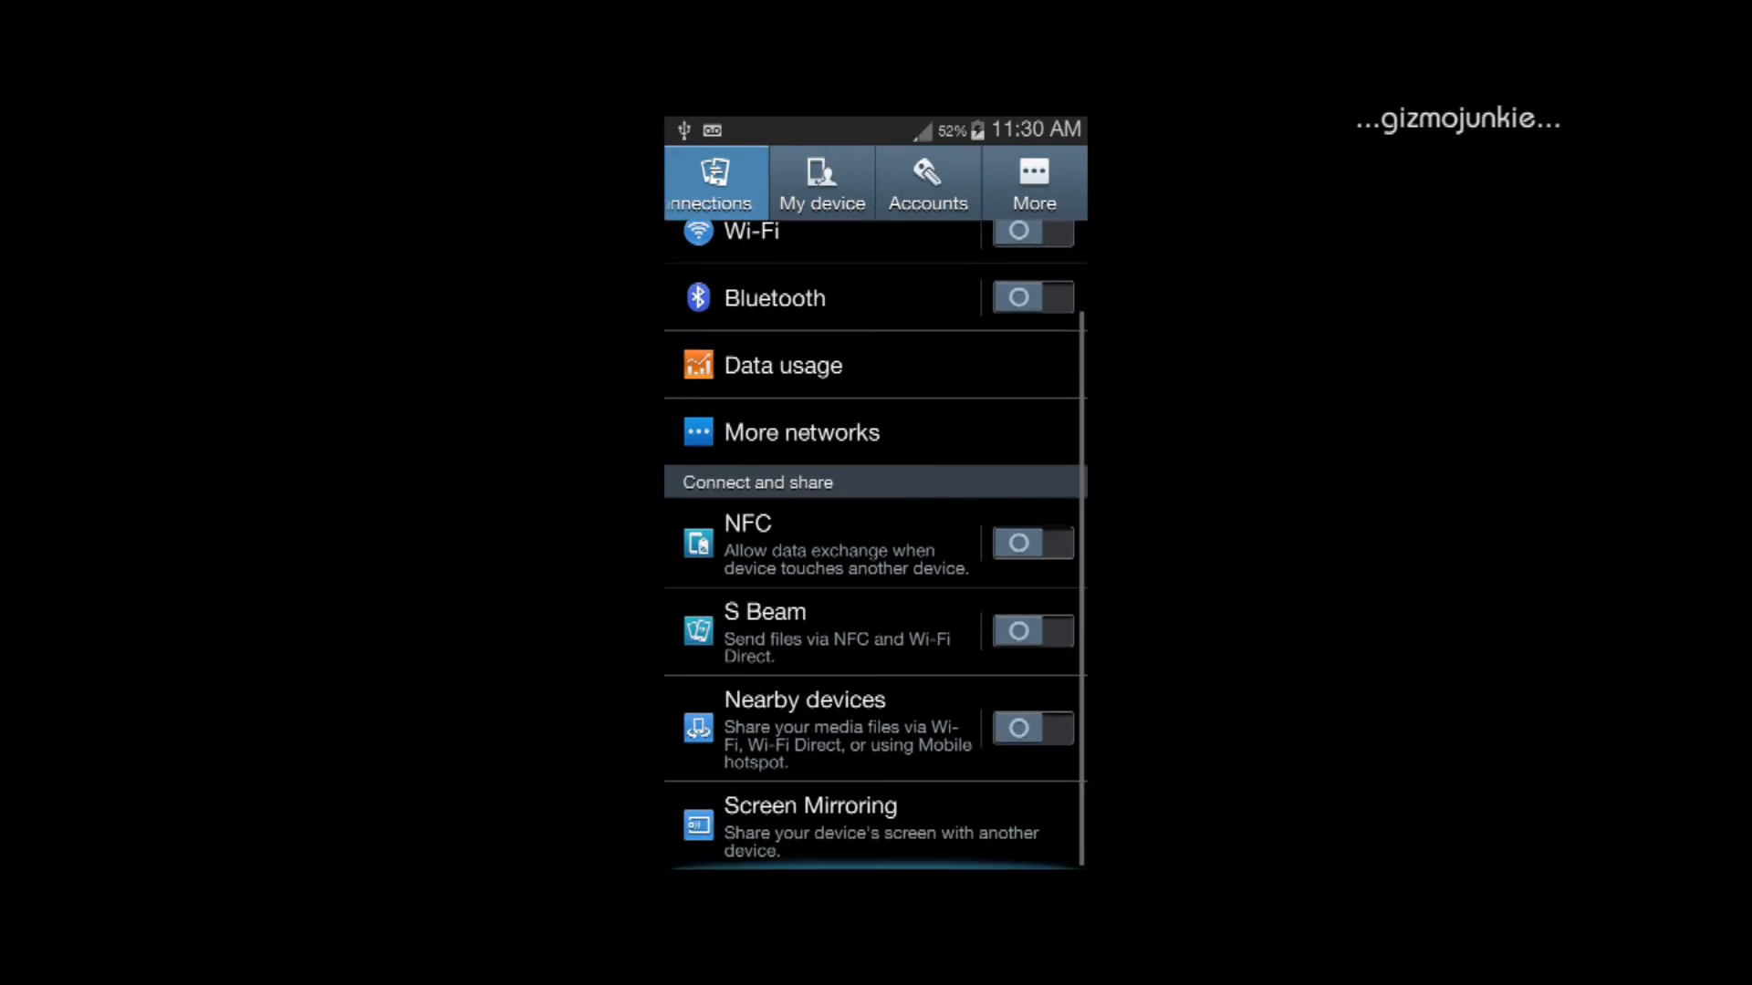
- Switch to the My device tab and open Language and input
scroll("down", 3)
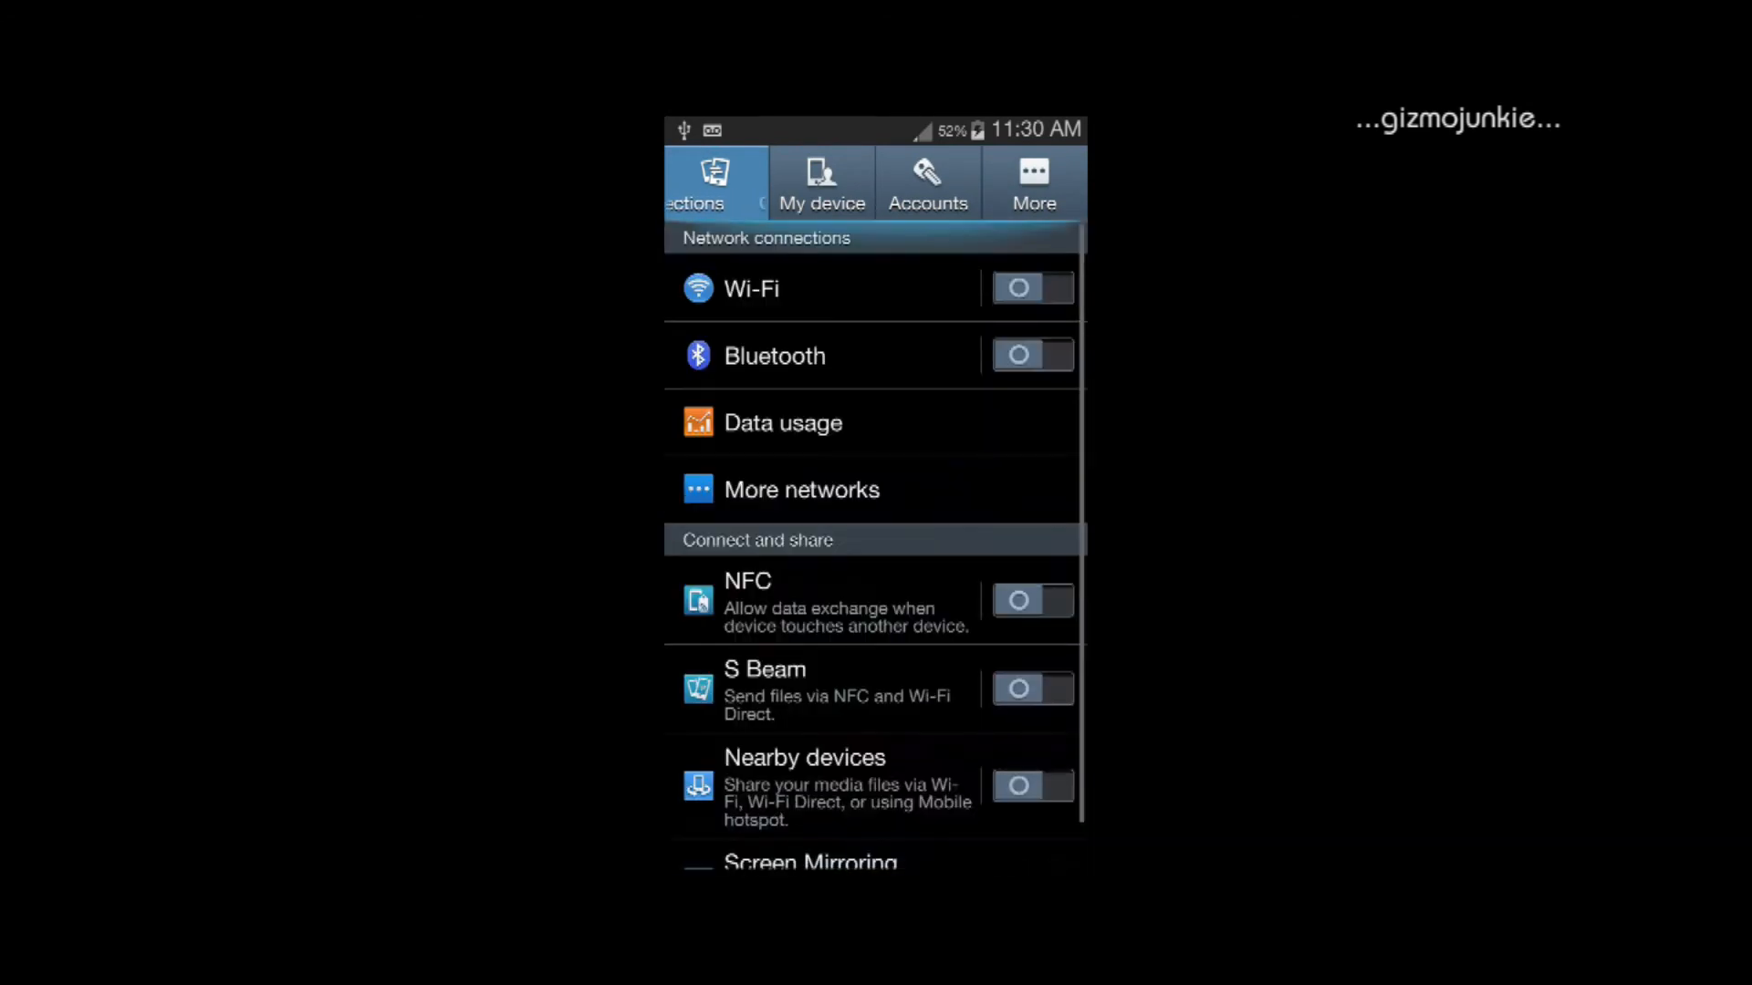
left_click(820, 180)
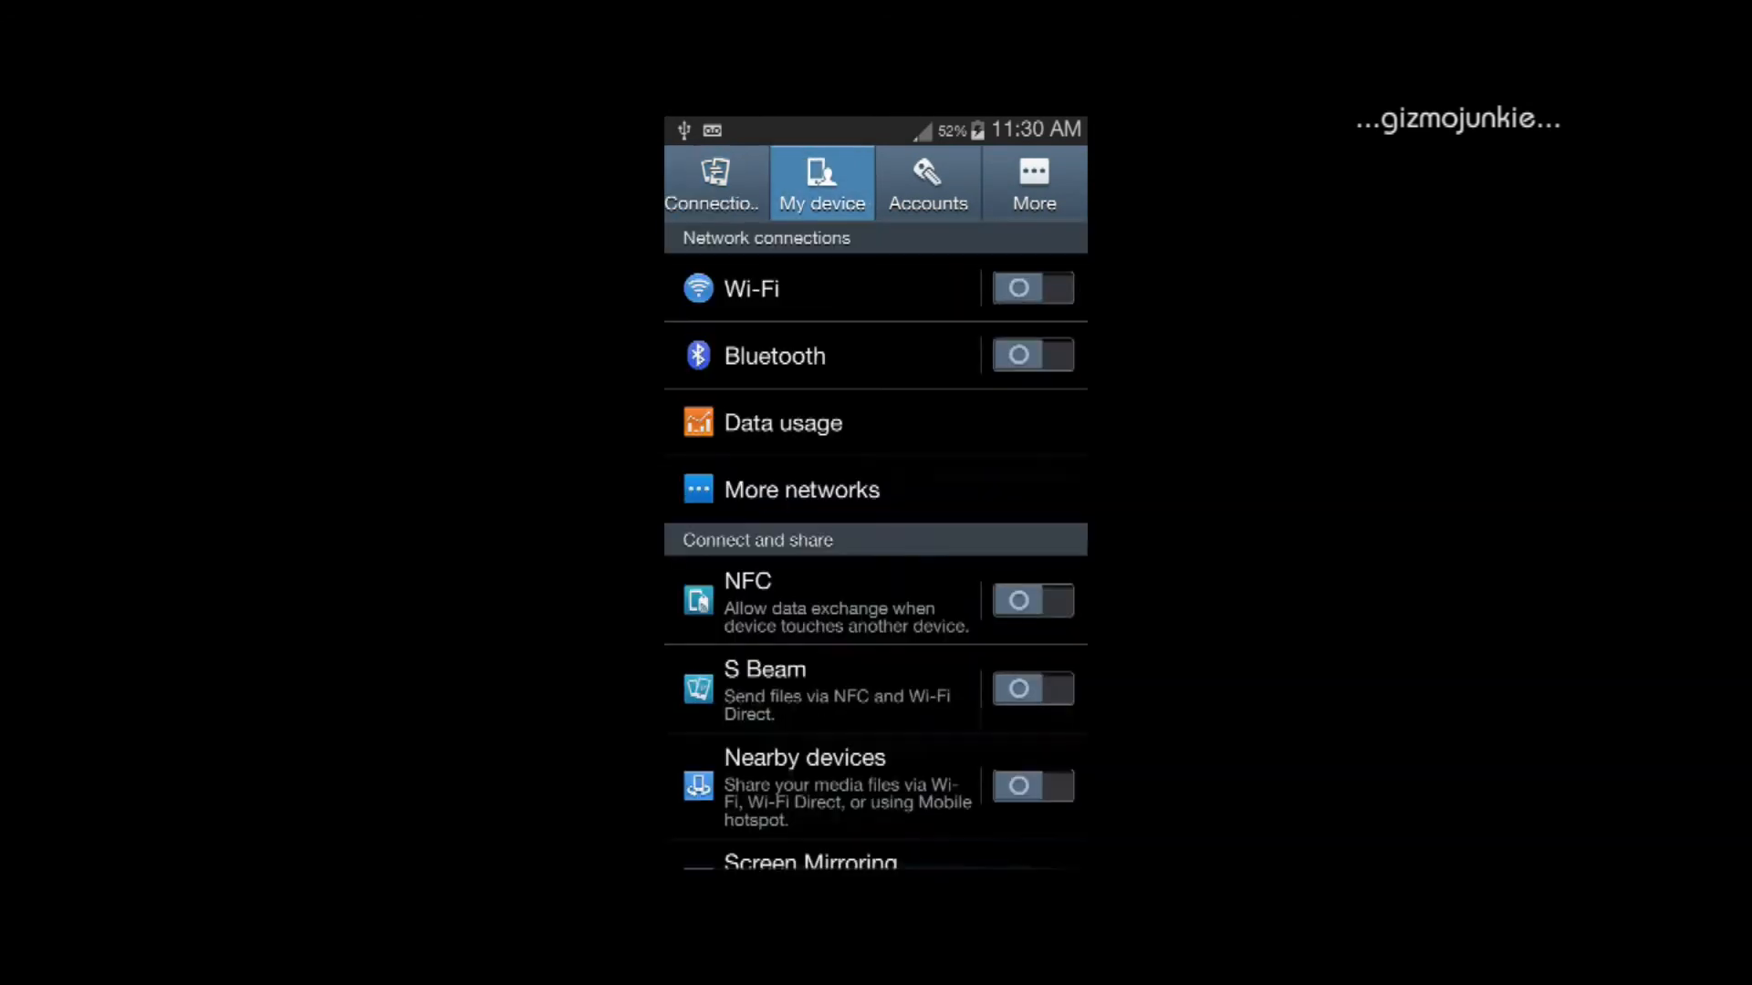
scroll("down", 3)
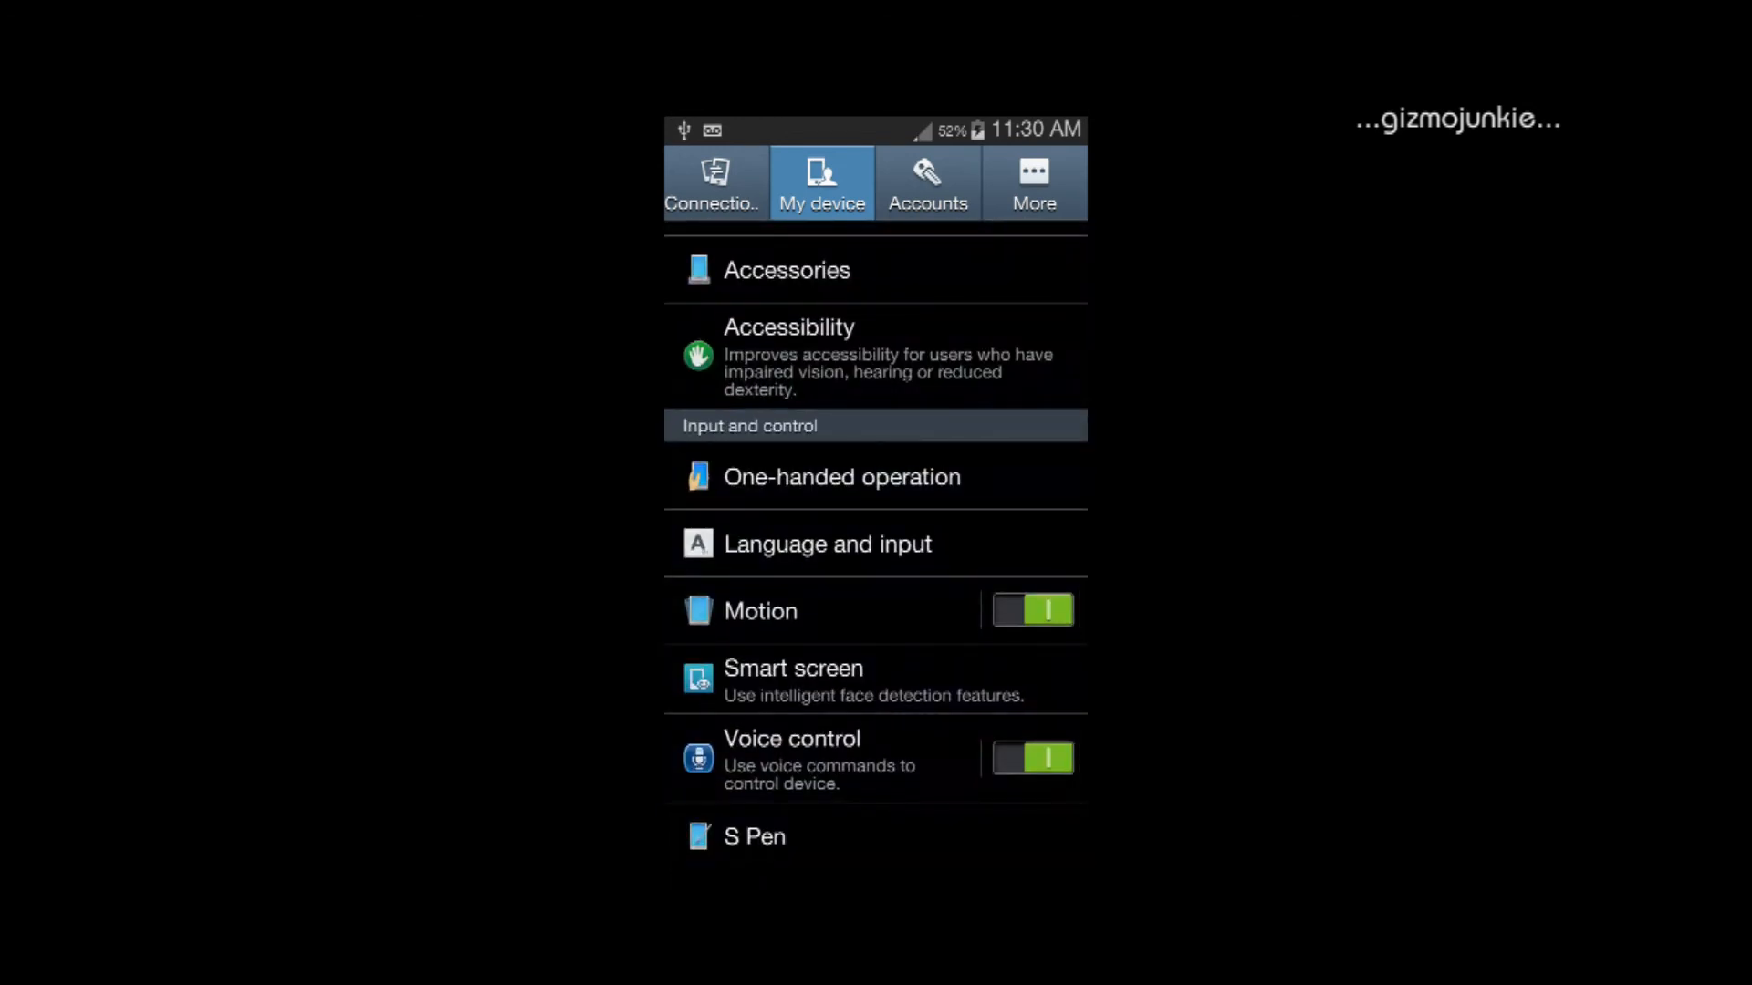
left_click(826, 544)
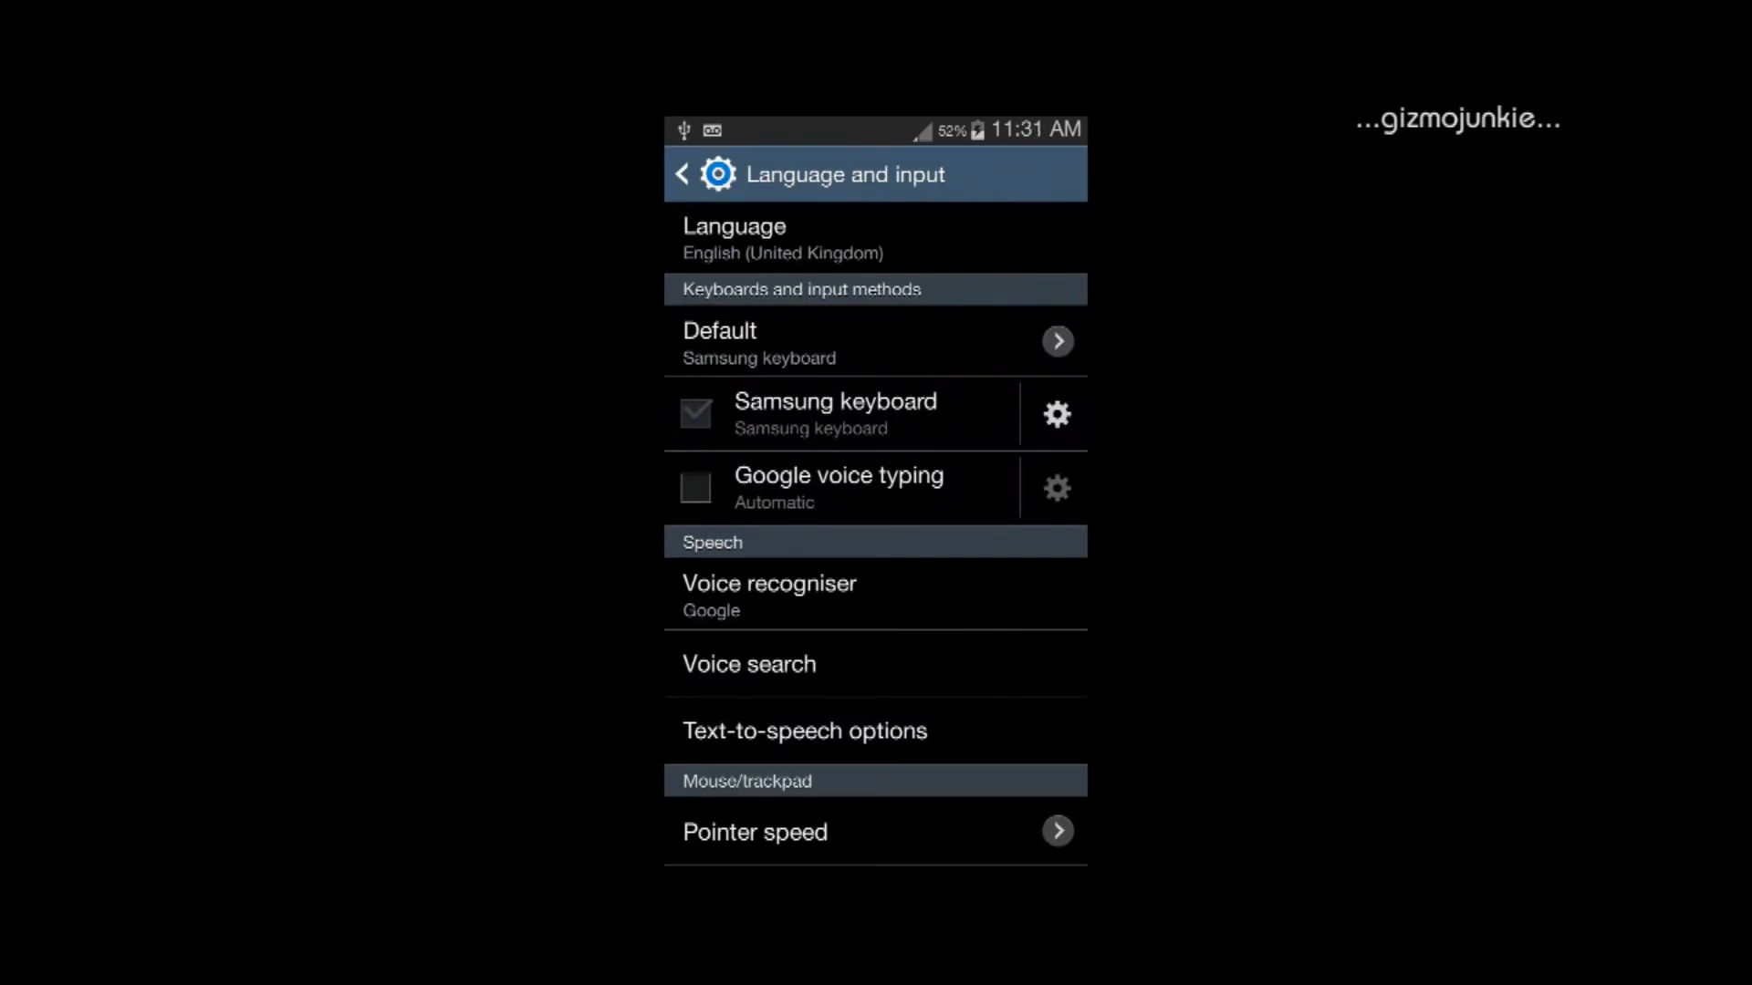
- Untick Auto spacing in the Samsung keyboard settings, then go to the home screen
left_click(1055, 413)
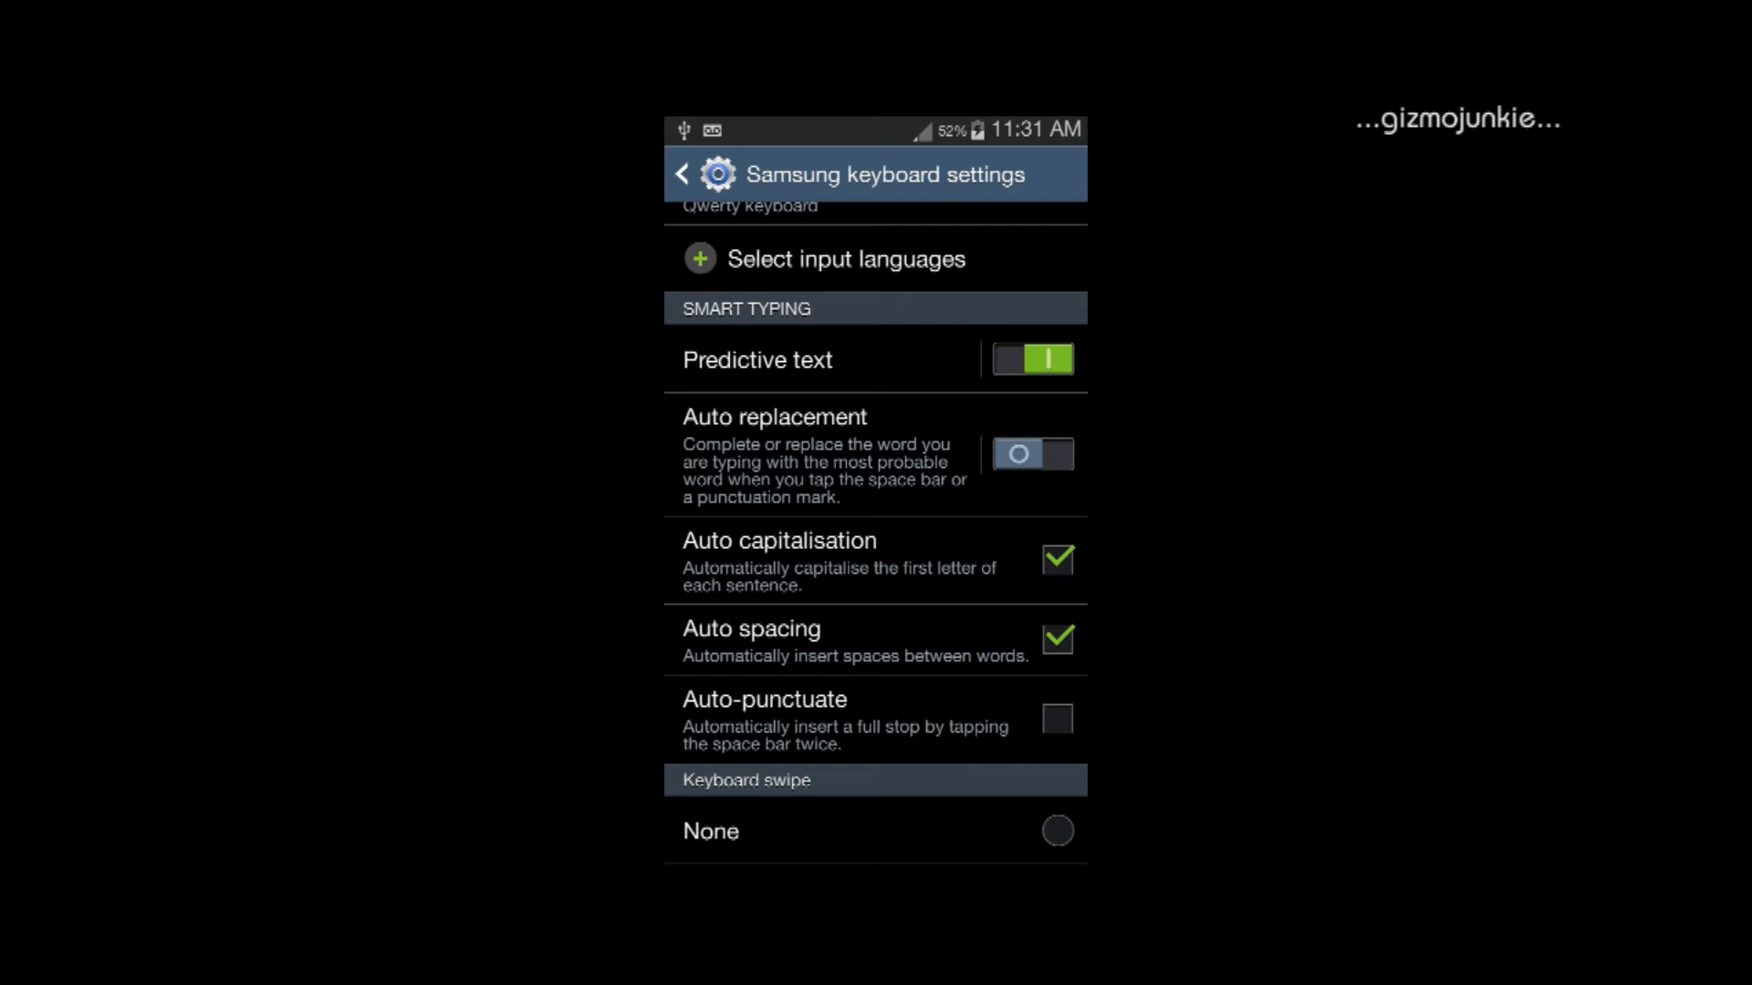
scroll("down", 3)
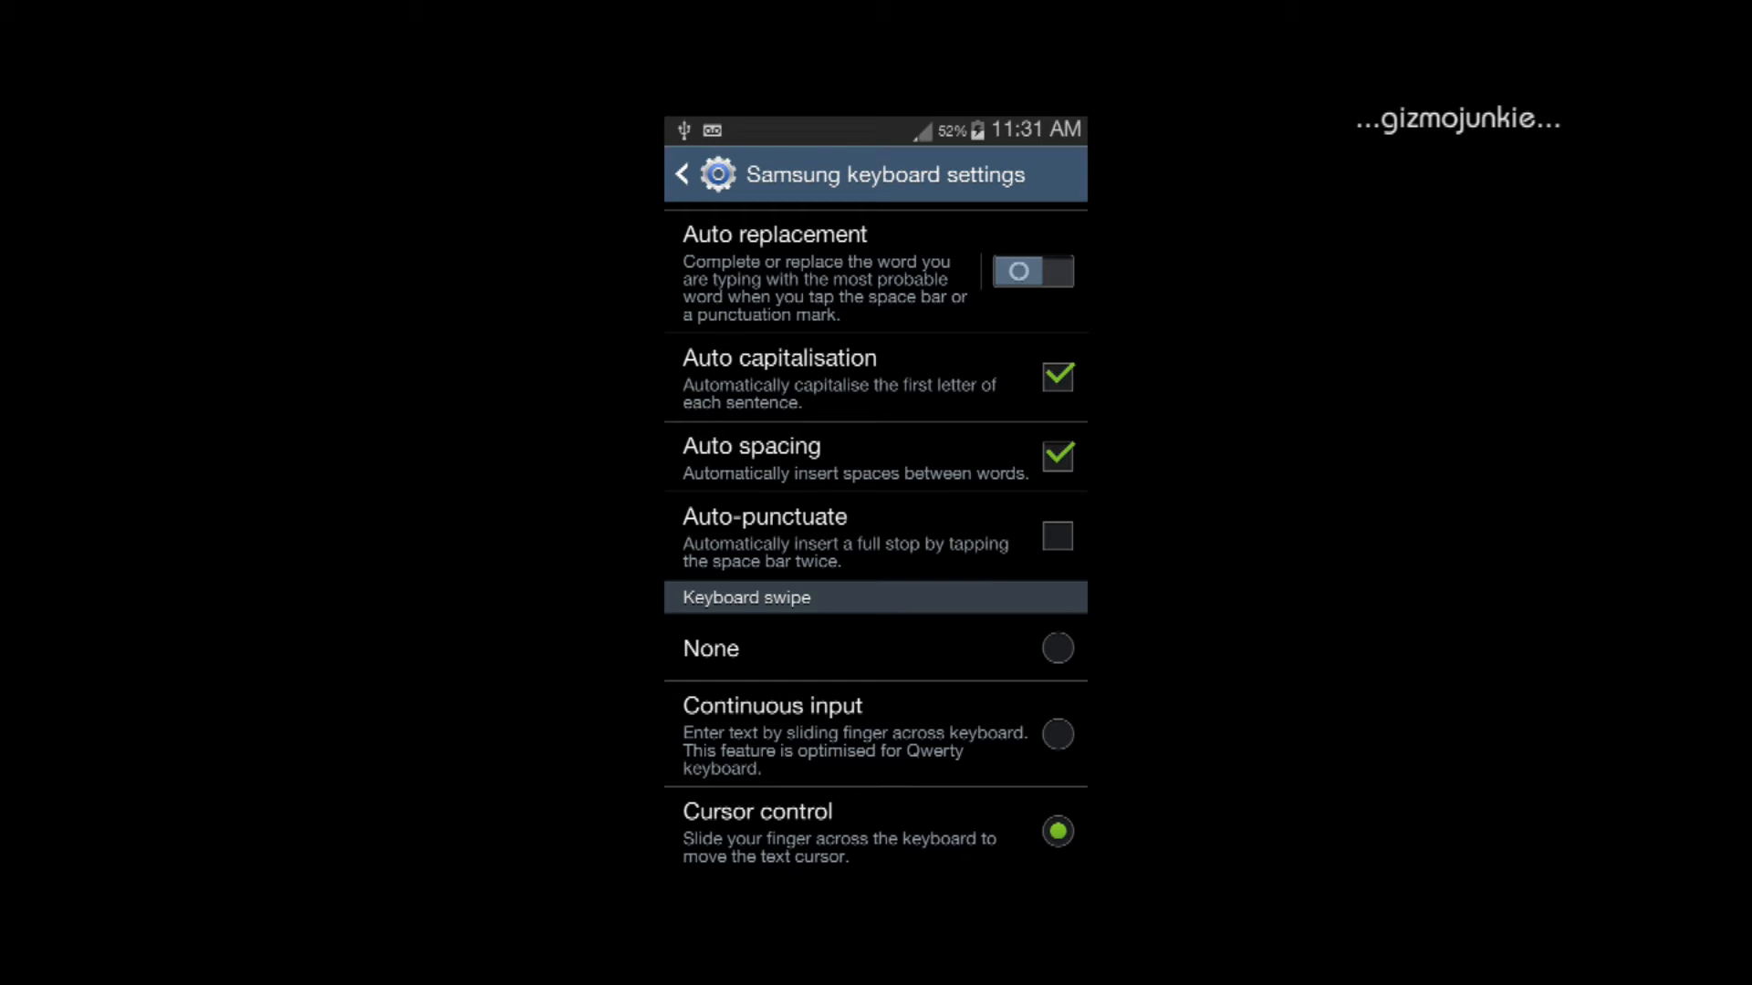
left_click(1055, 456)
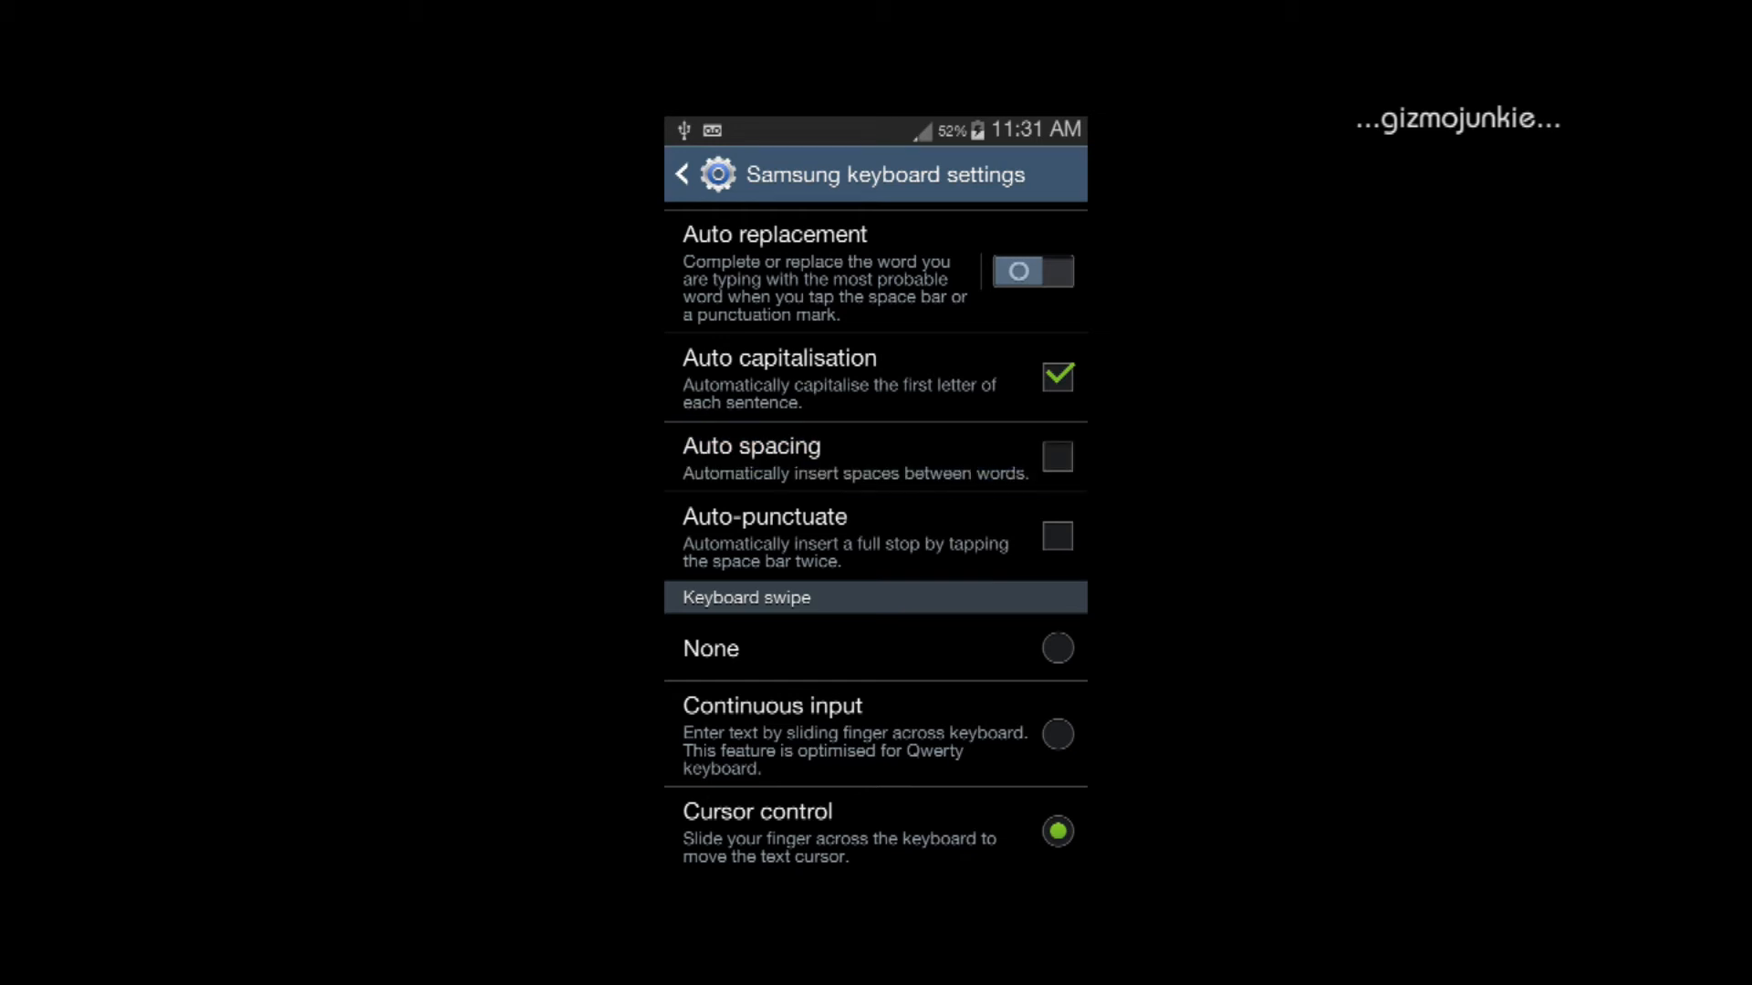
scroll("down", 3)
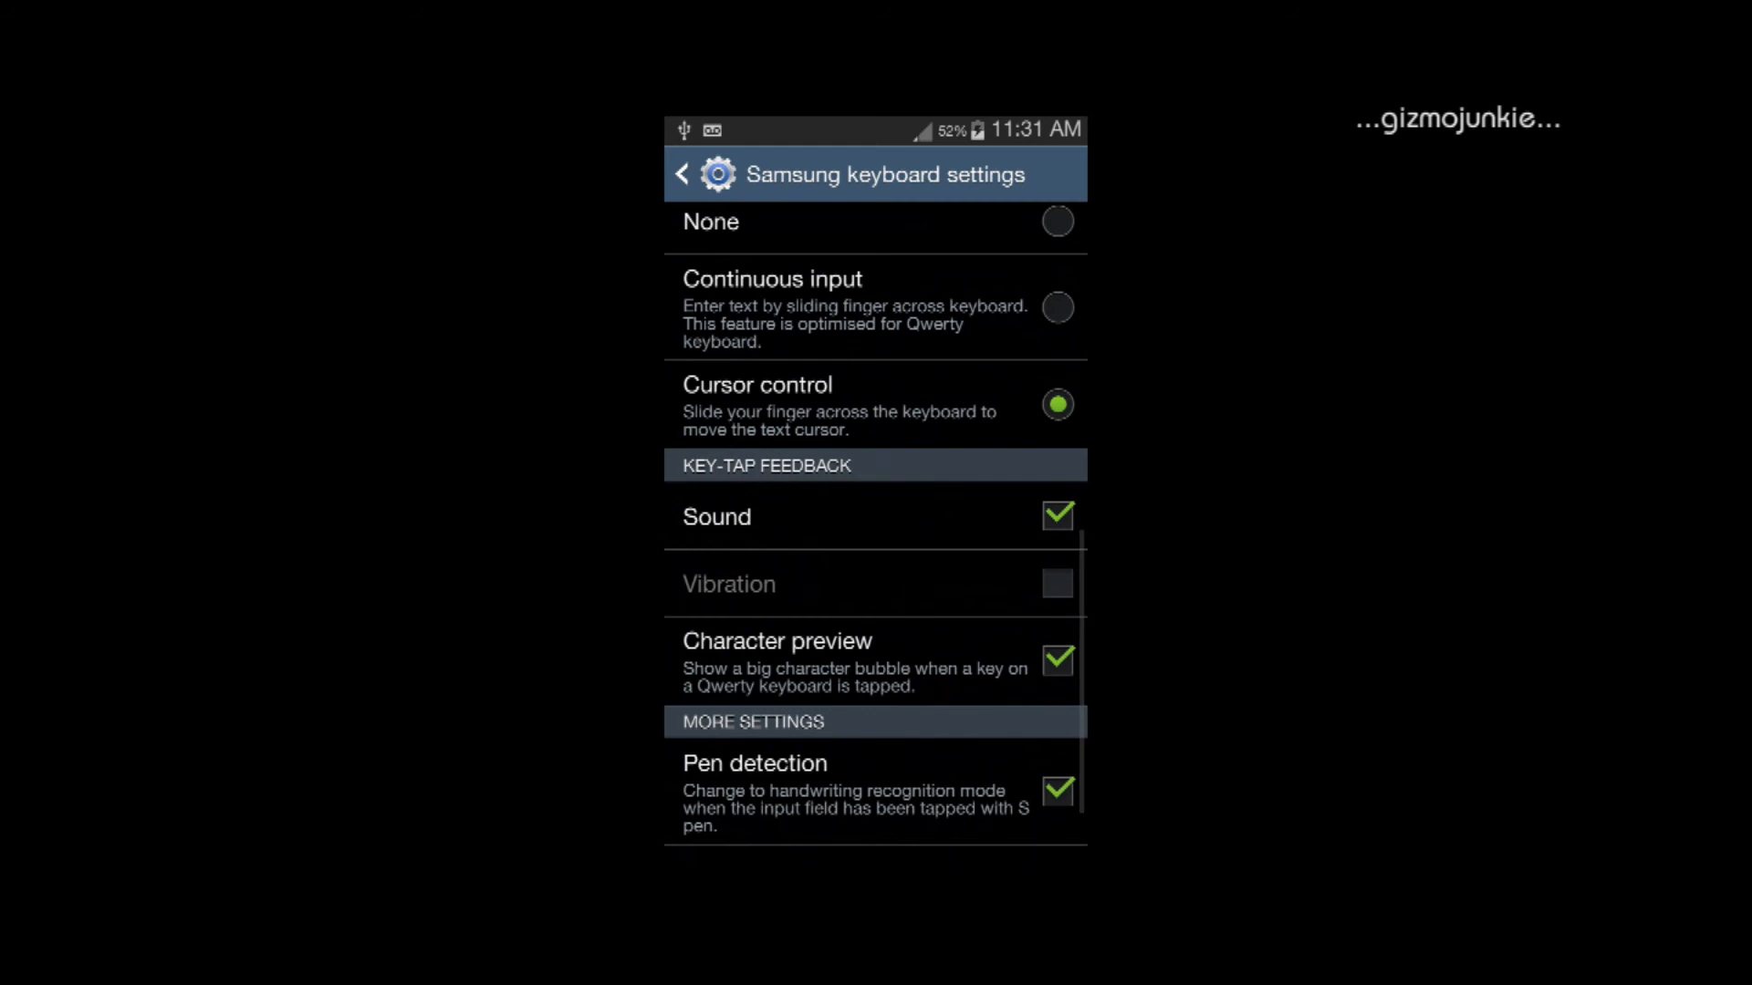
left_click(681, 175)
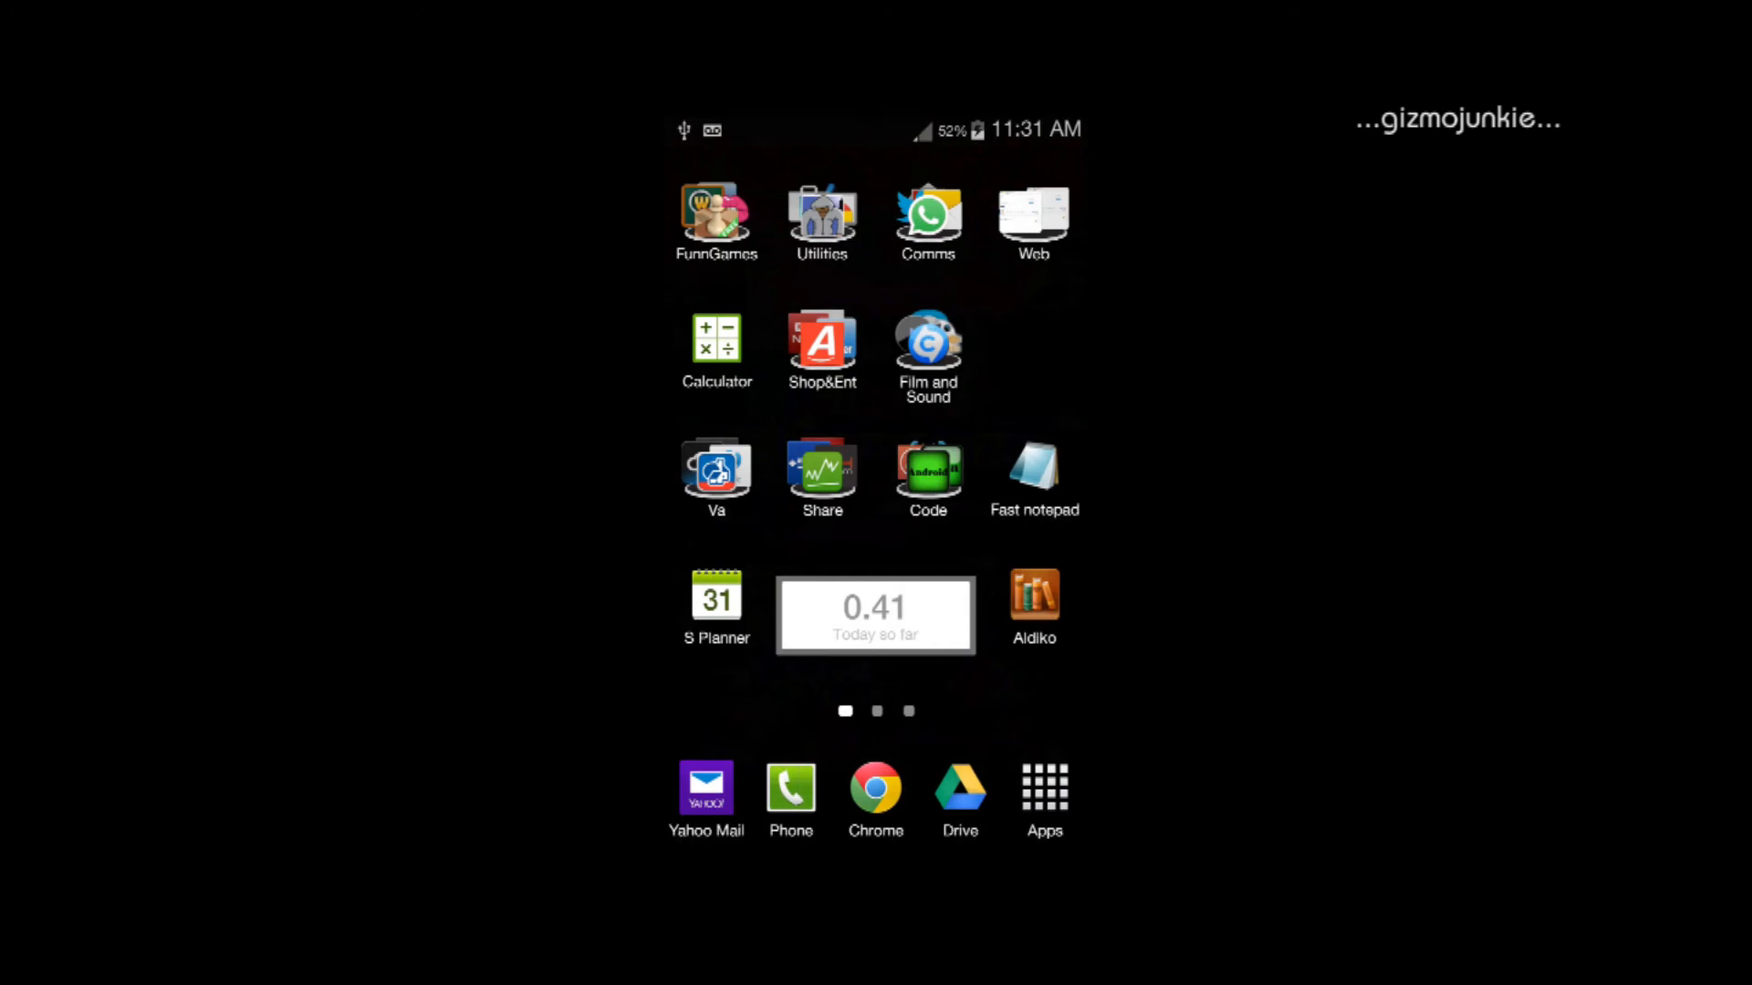
- Reopen the Fast notepad note and begin a second line below 'Hello this to'
left_click(1032, 478)
type("Hello th")
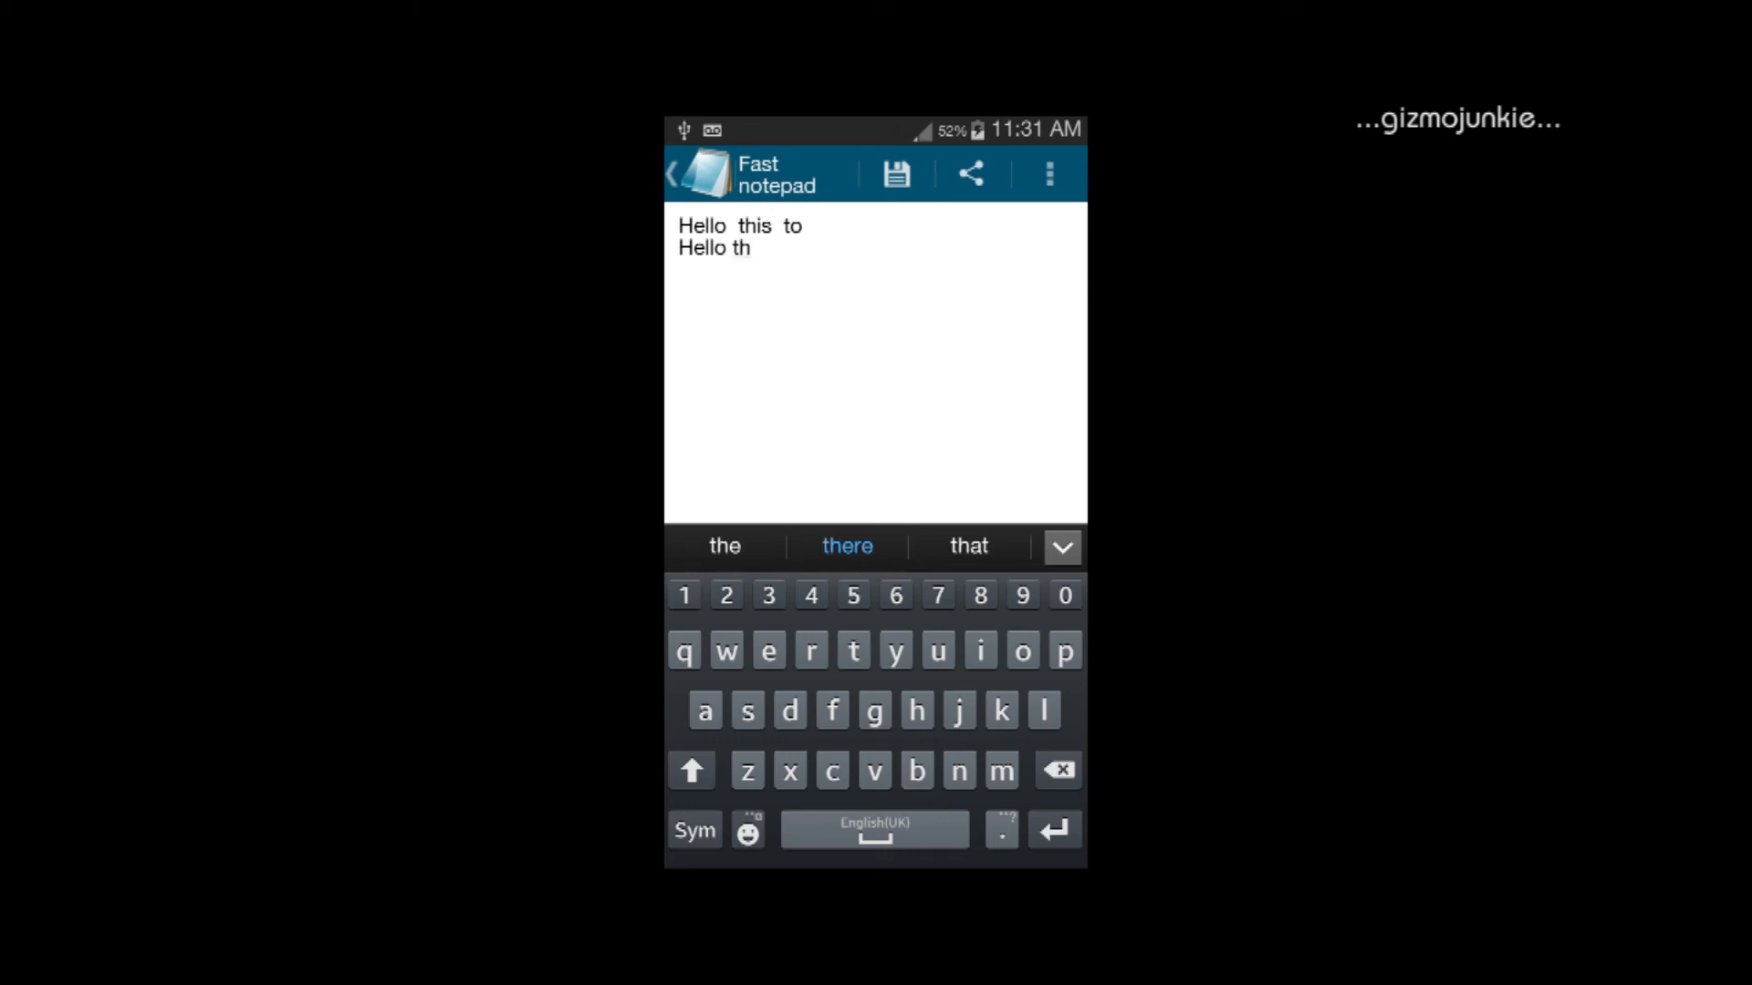
left_click(745, 650)
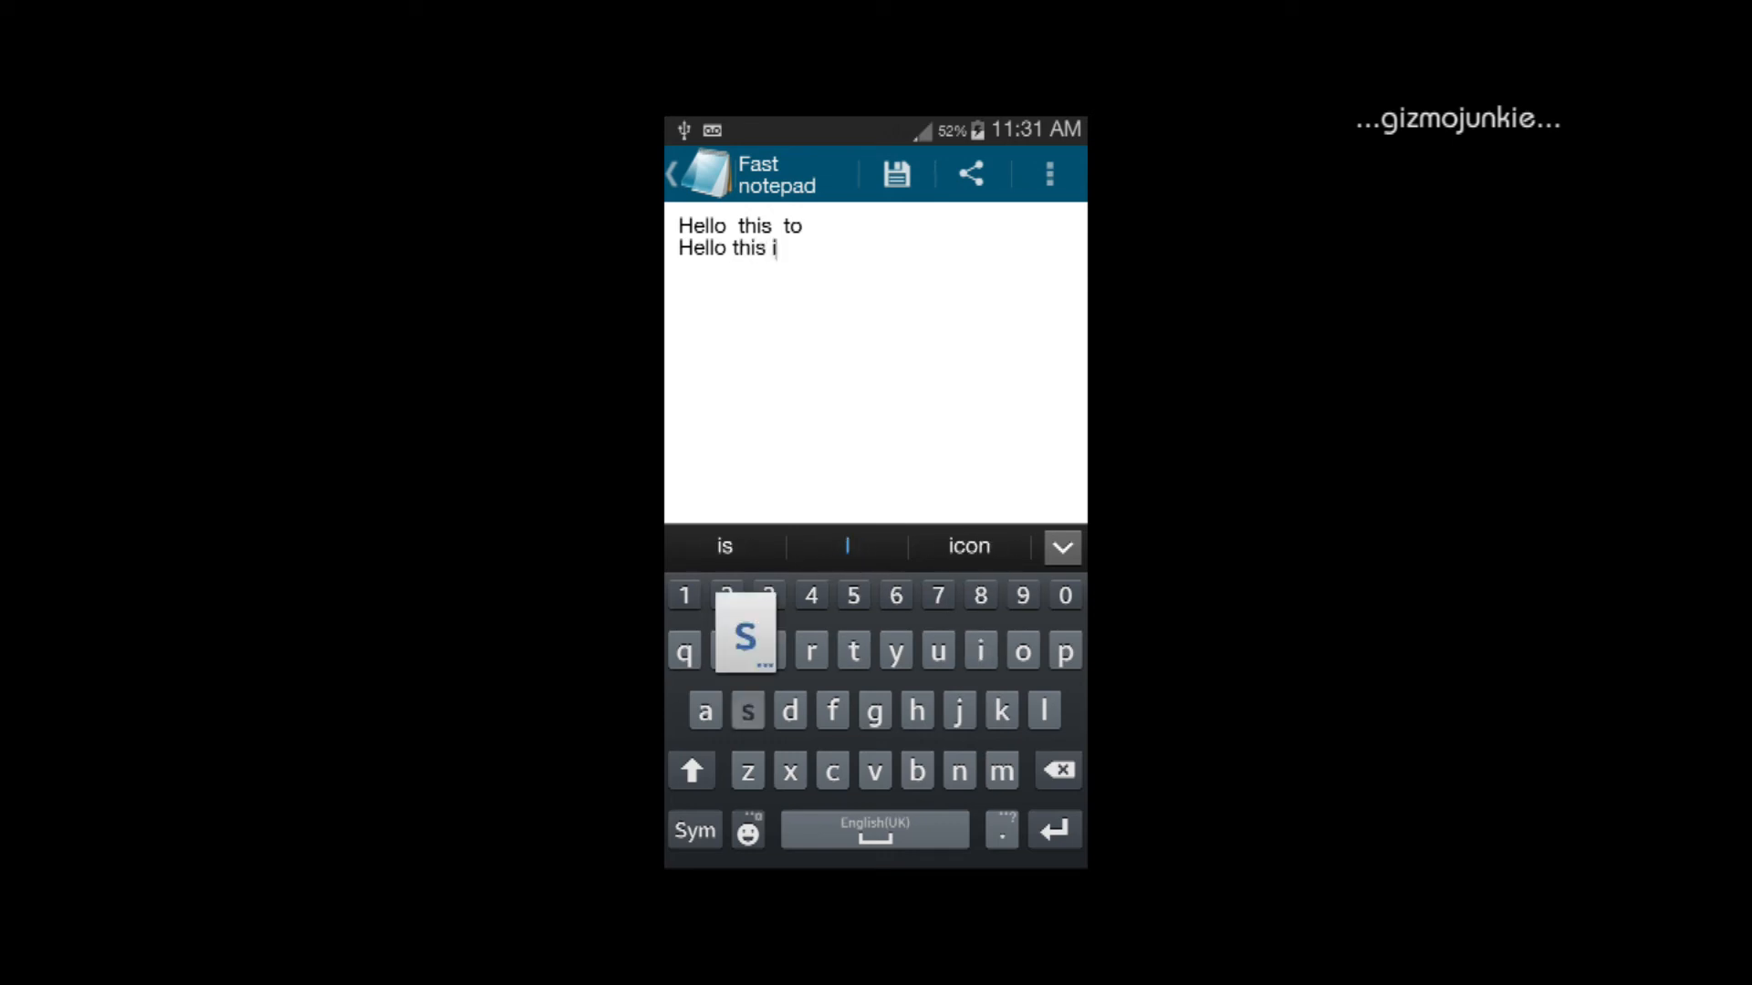